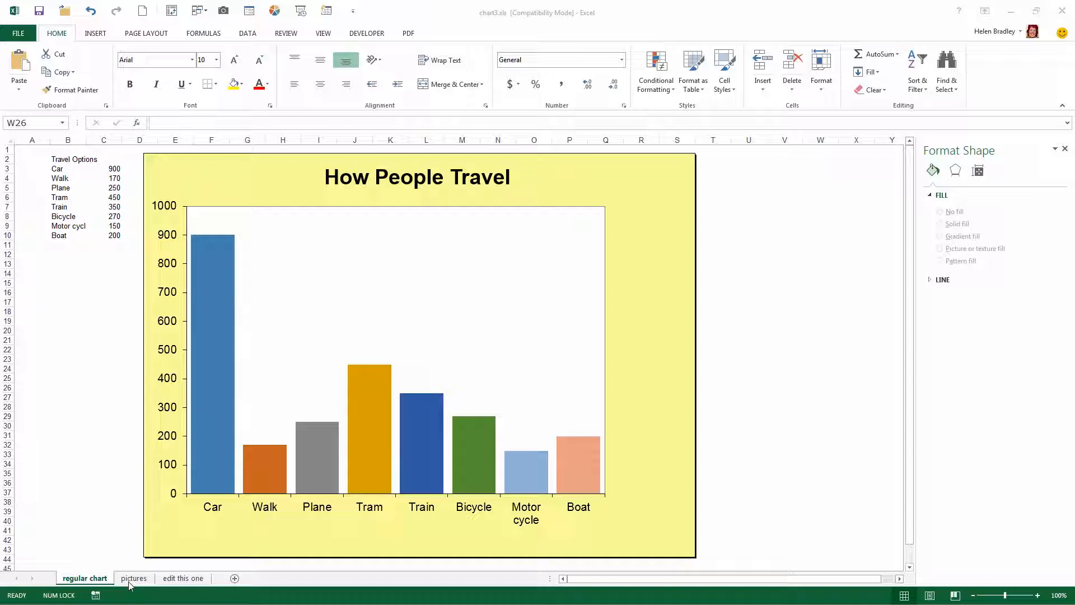
- Compare the pictures sheet's clipart chart with the regular bar chart, ending on pictures
left_click(819, 387)
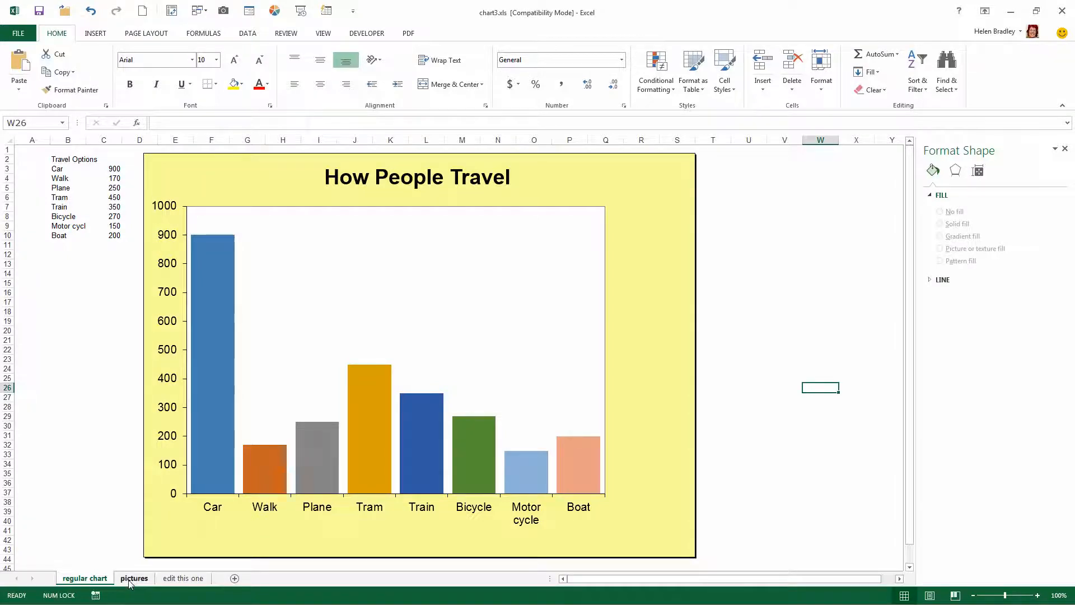
left_click(134, 577)
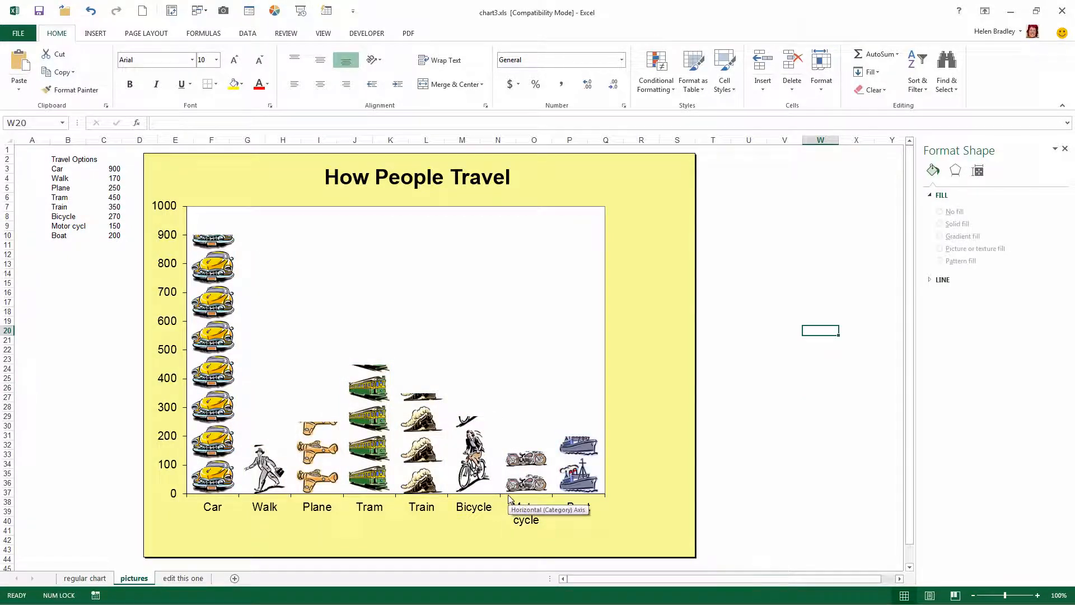
left_click(84, 577)
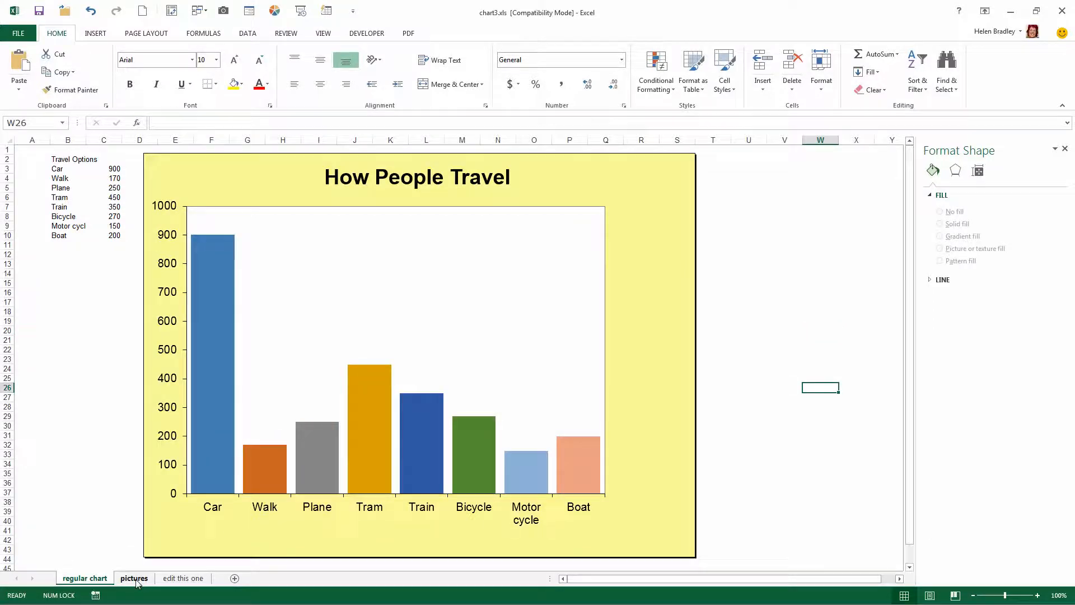
left_click(134, 578)
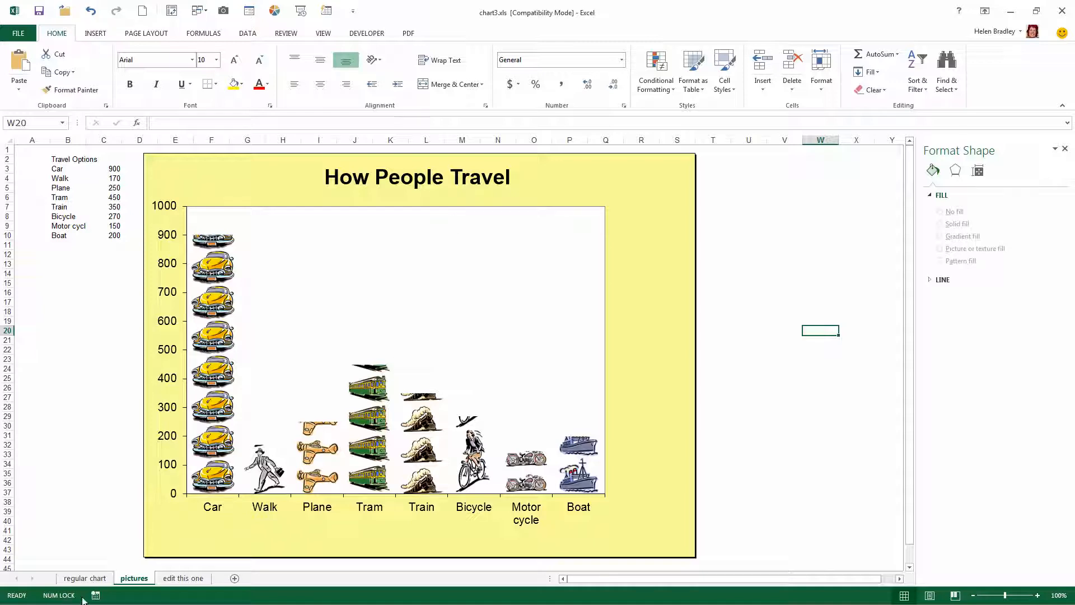
- On the 'edit this one' sheet, right-click the chart's Car column for its options
left_click(183, 577)
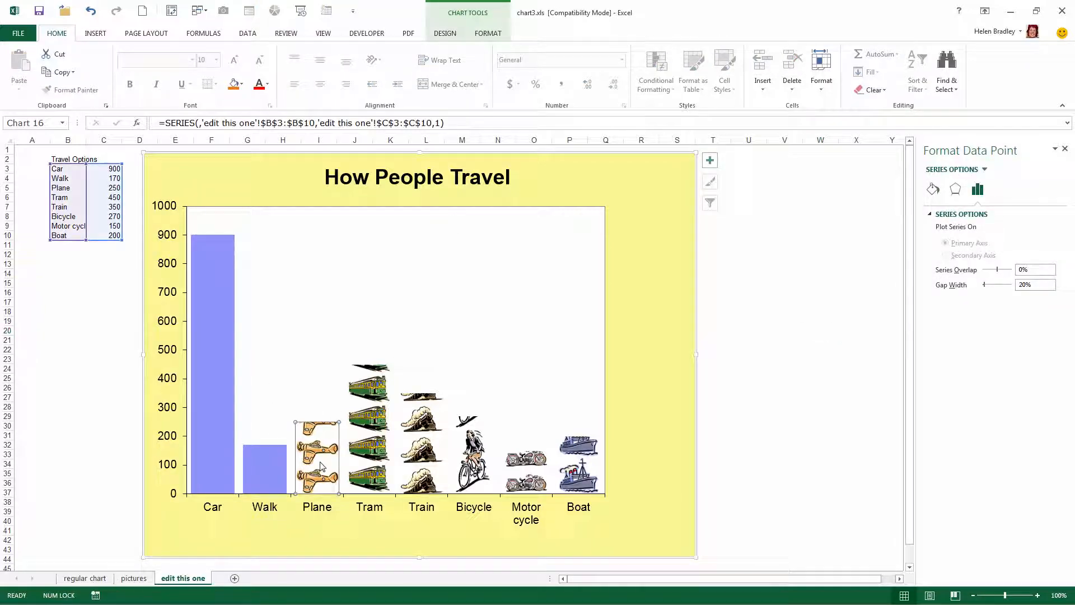
mouse_move(655, 433)
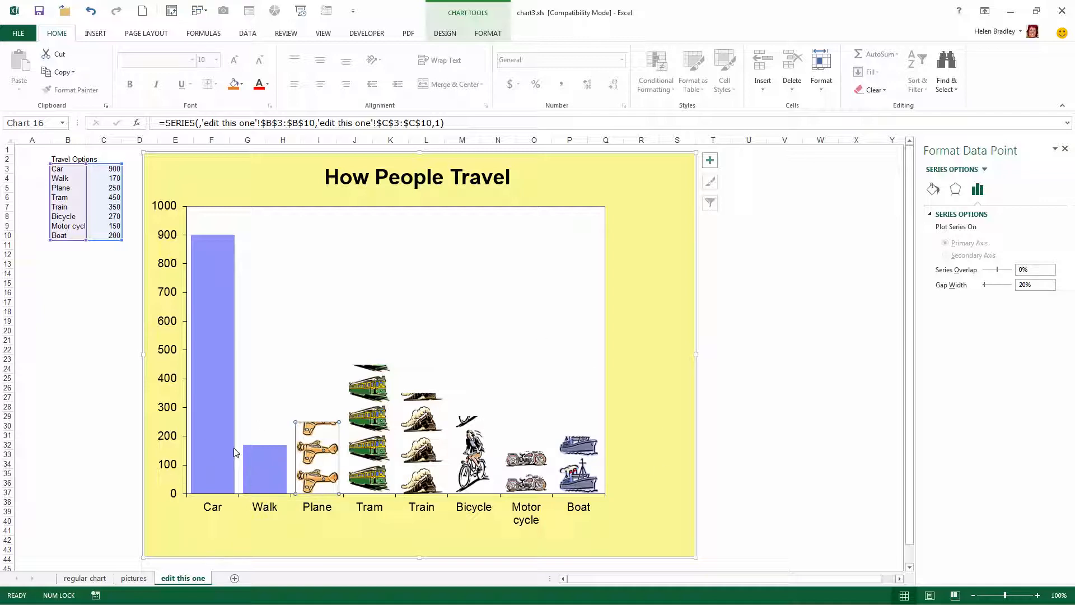
mouse_move(197, 426)
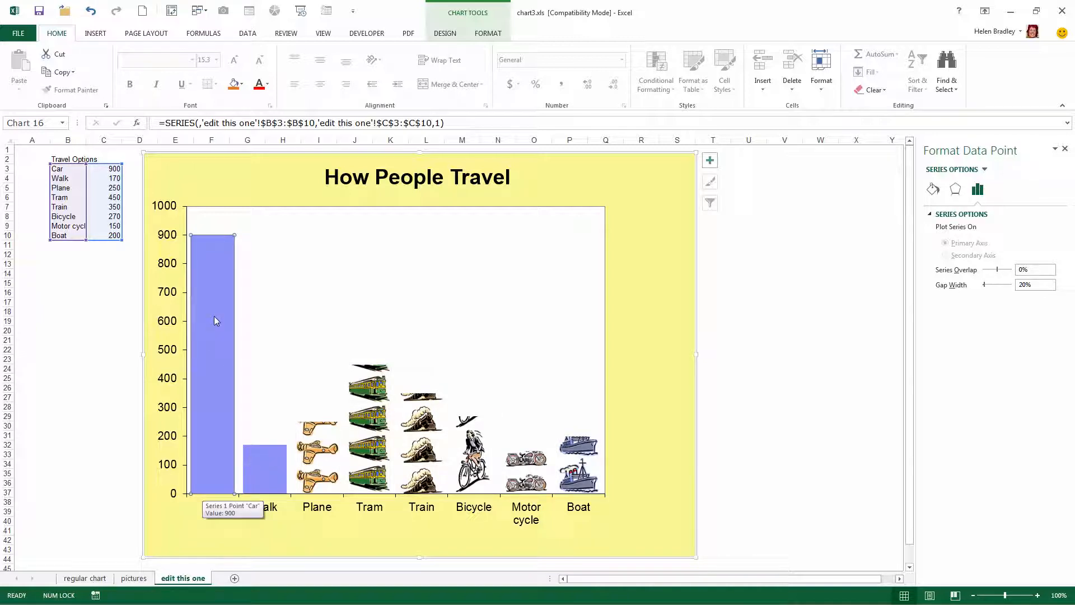
right_click(215, 320)
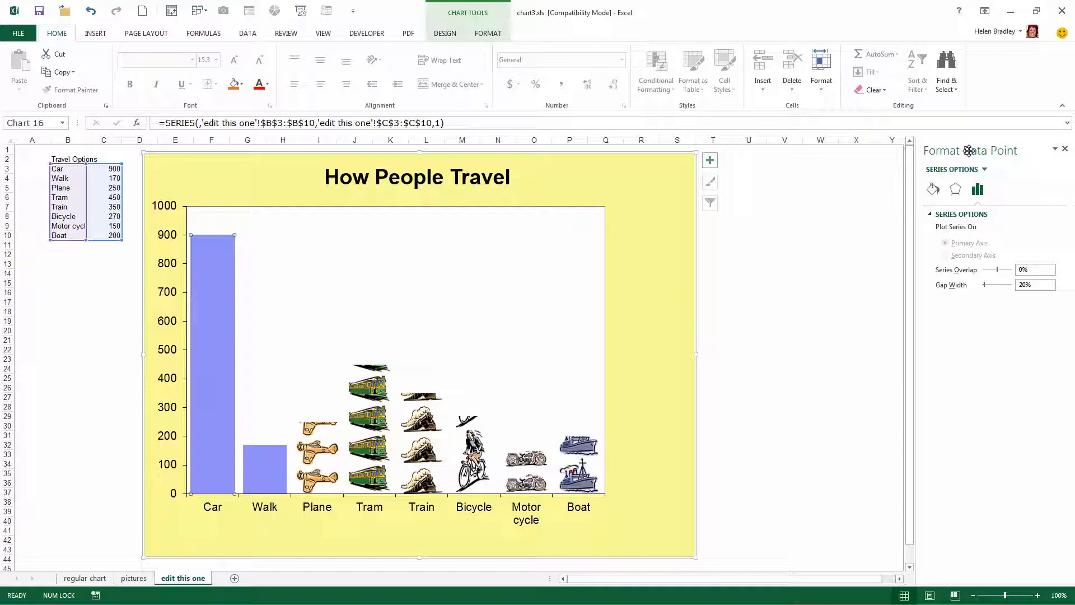
mouse_move(956, 150)
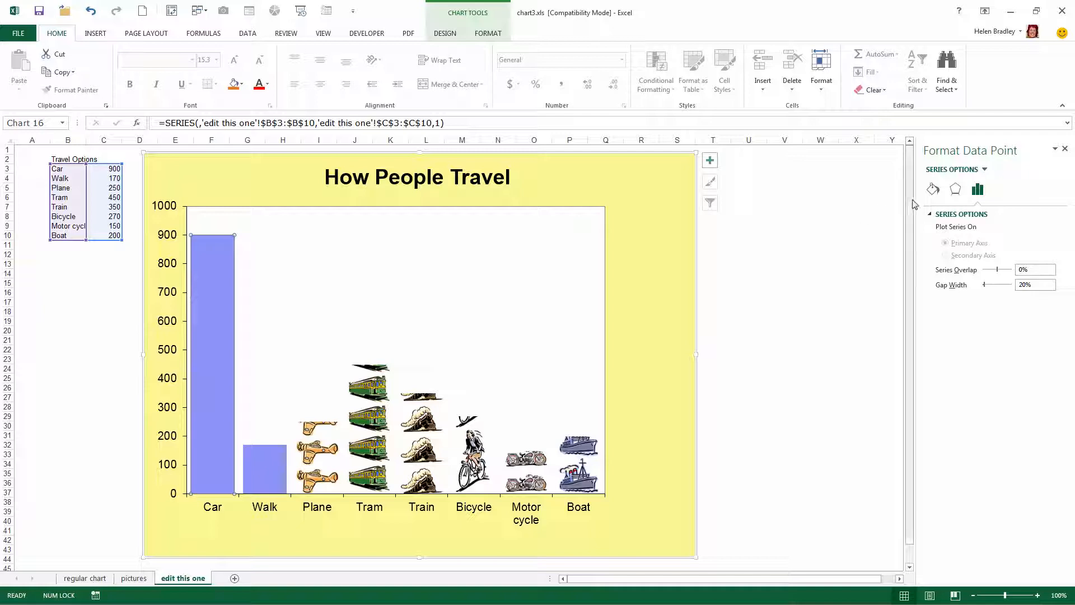
mouse_move(626, 295)
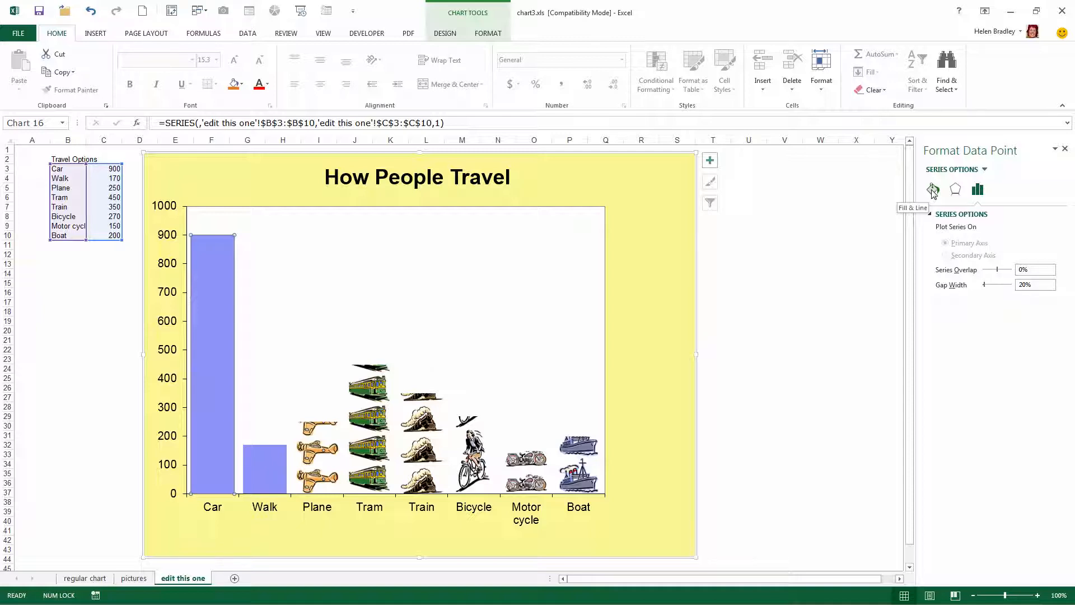
- Switch the Car column's fill from solid blue to picture or texture fill
left_click(932, 190)
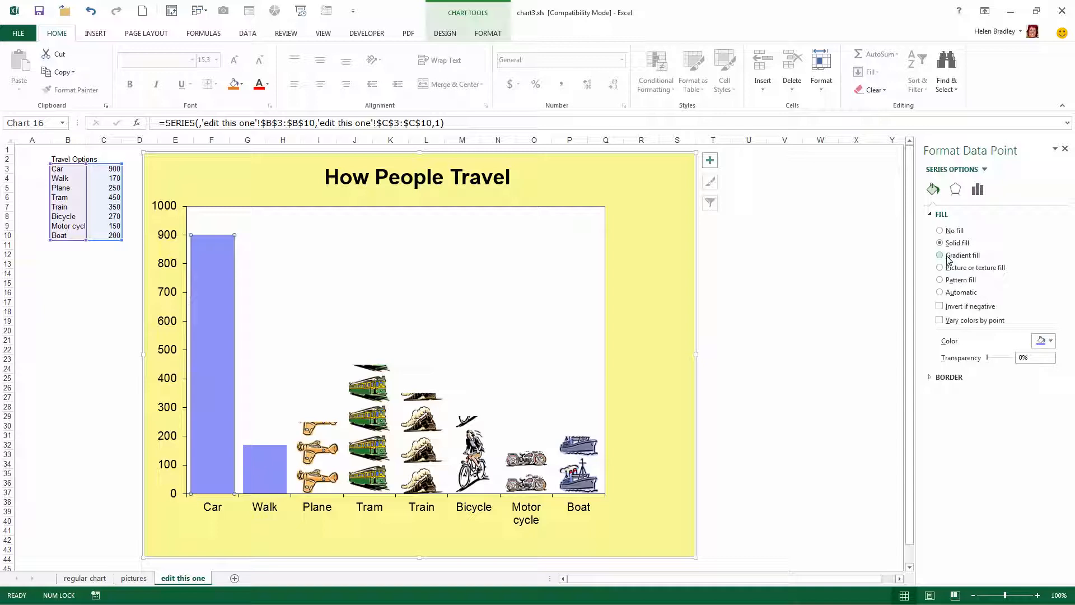
left_click(939, 268)
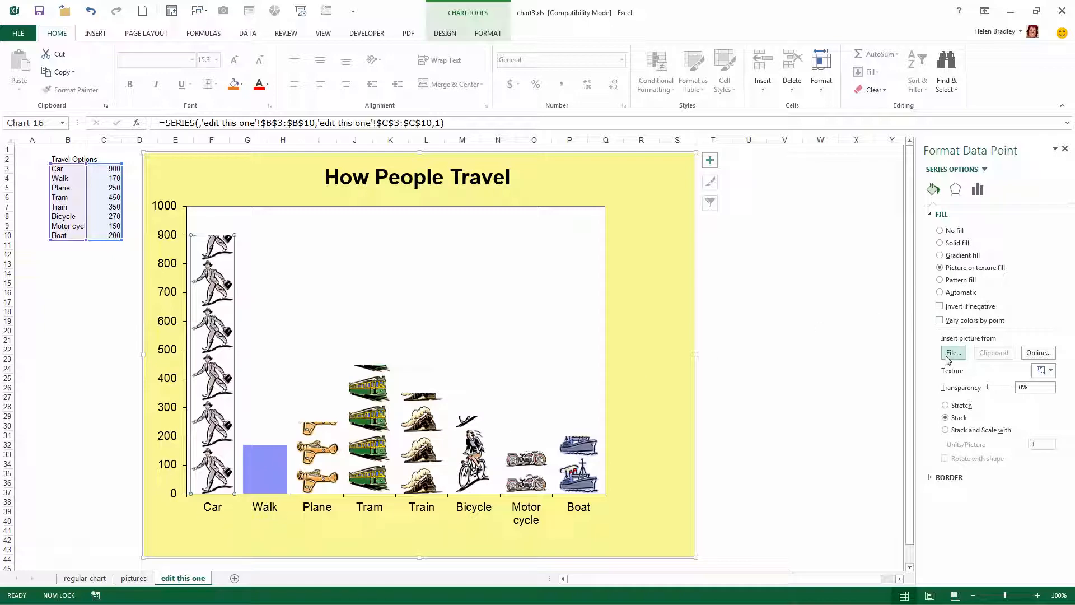
- Insert car.gif from the Clipart folder as the Car column's picture fill
left_click(952, 352)
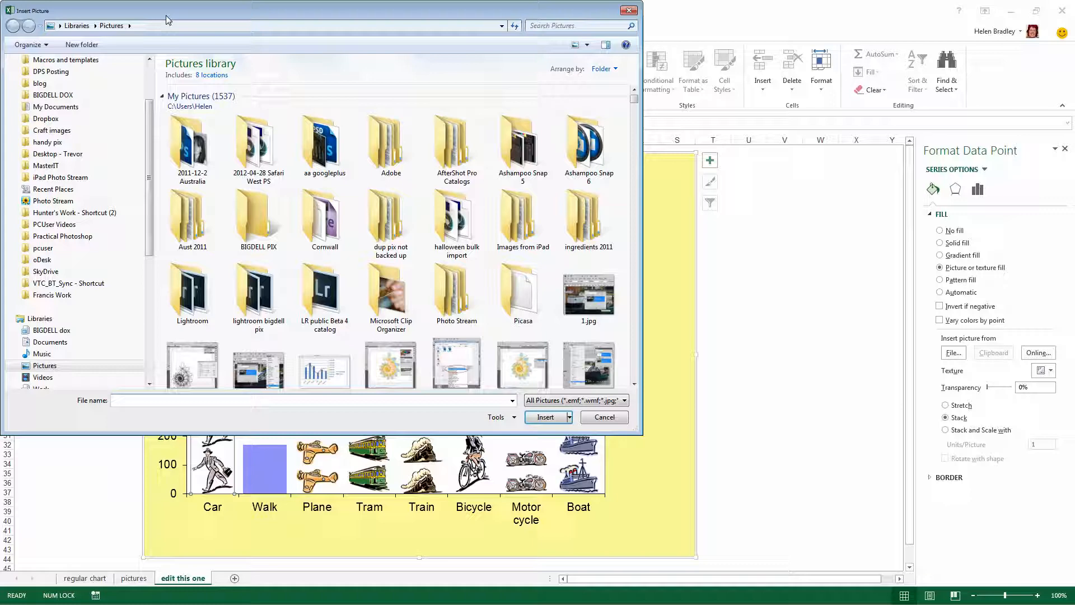
mouse_move(192, 144)
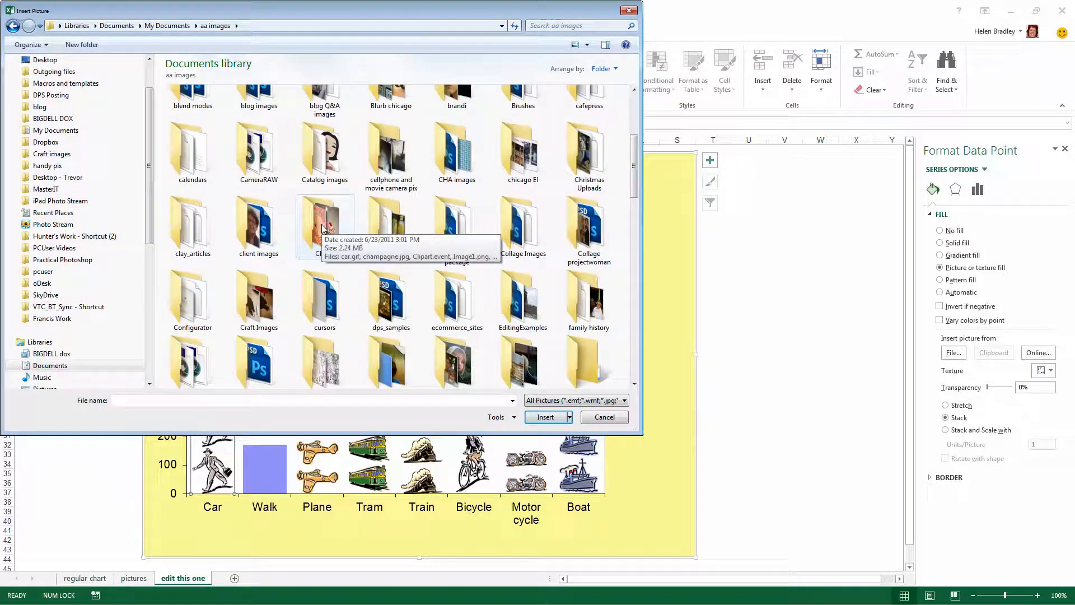
double_click(322, 220)
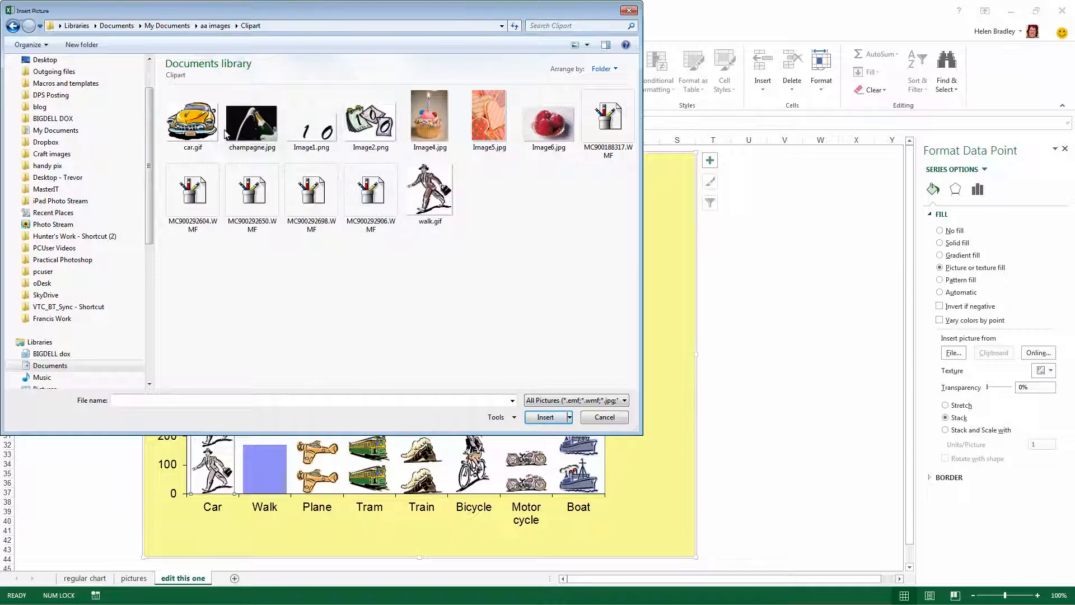
left_click(193, 115)
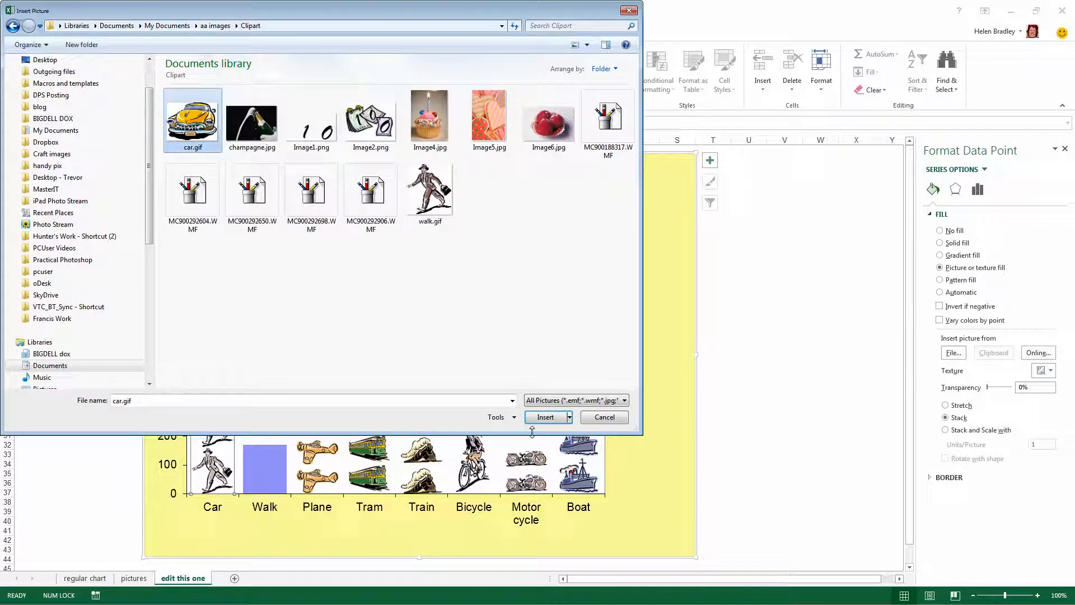
left_click(544, 417)
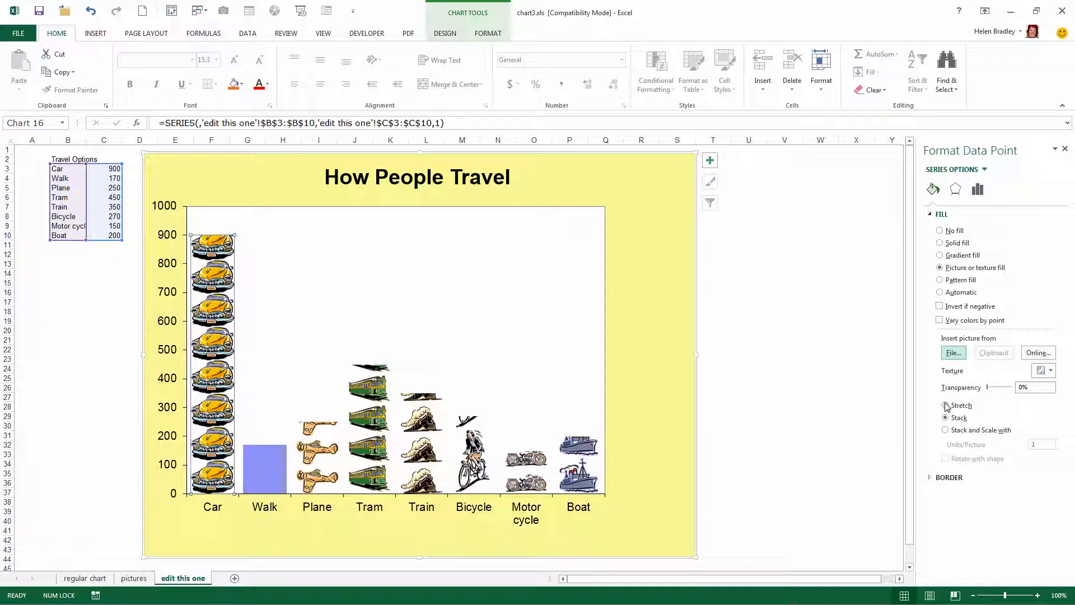
left_click(946, 404)
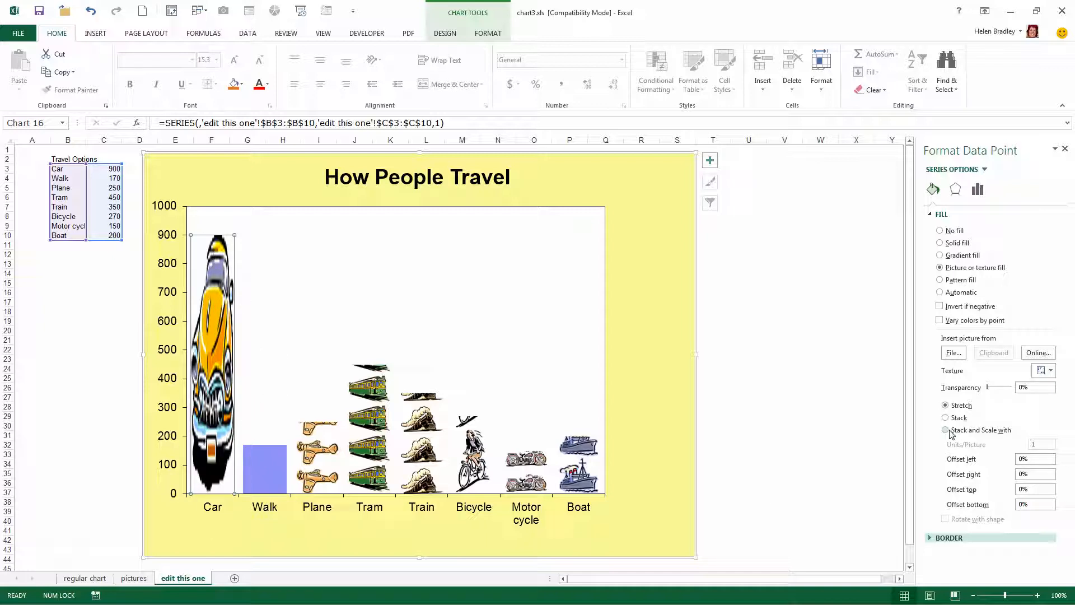
left_click(945, 418)
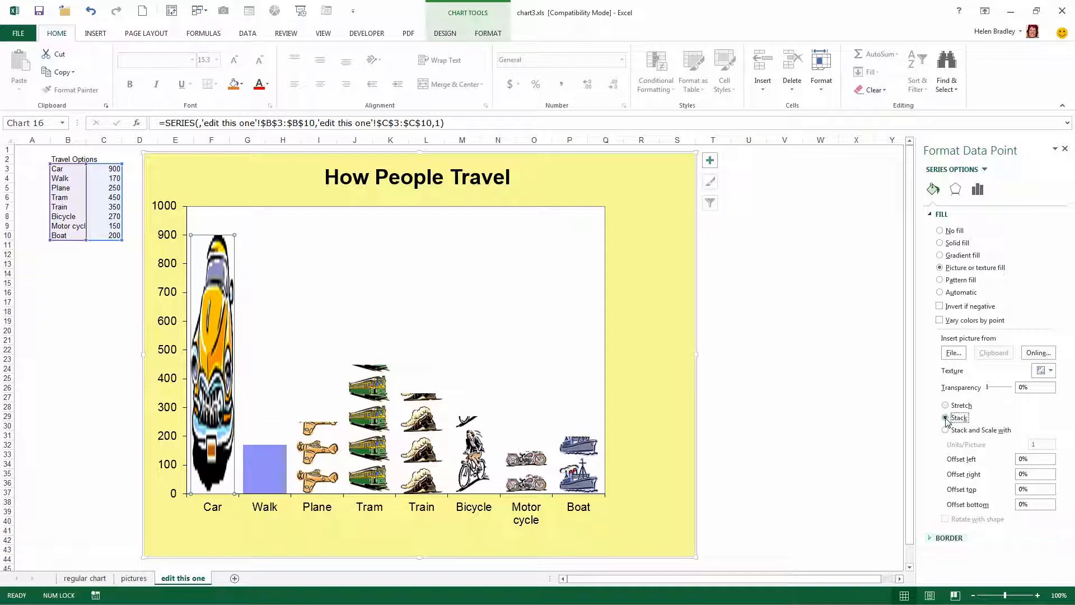
left_click(946, 417)
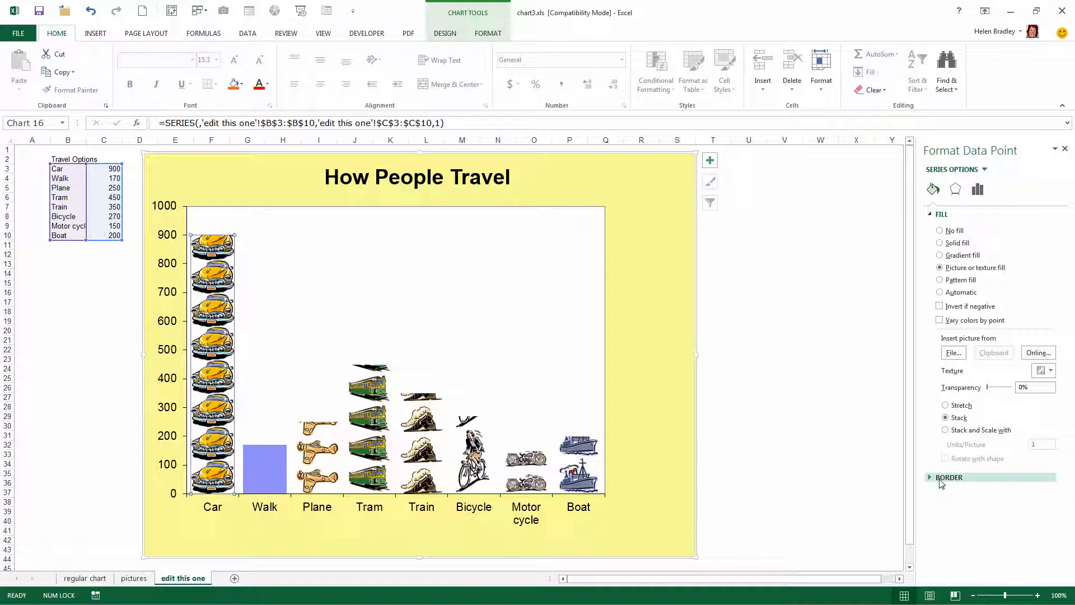
left_click(946, 430)
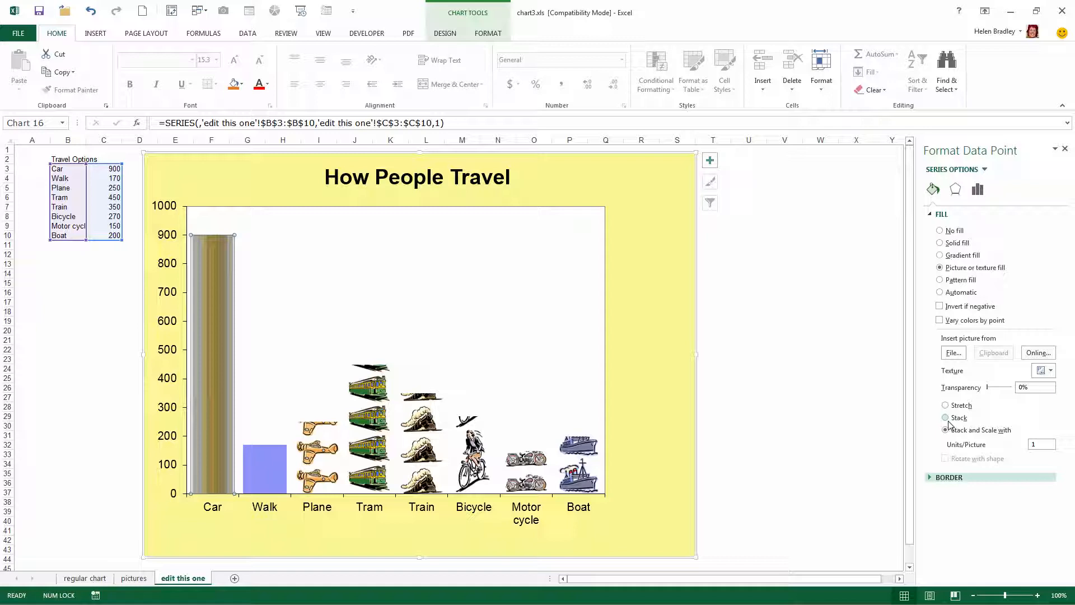
left_click(946, 418)
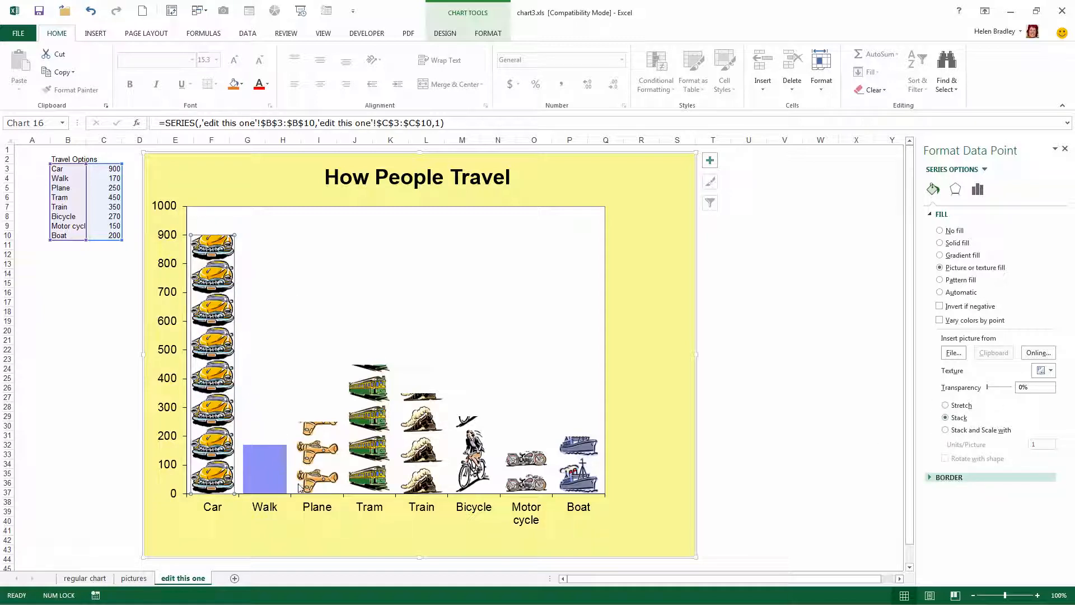
- Give the Walk column a picture fill using the walk.gif walking-man clipart
left_click(940, 242)
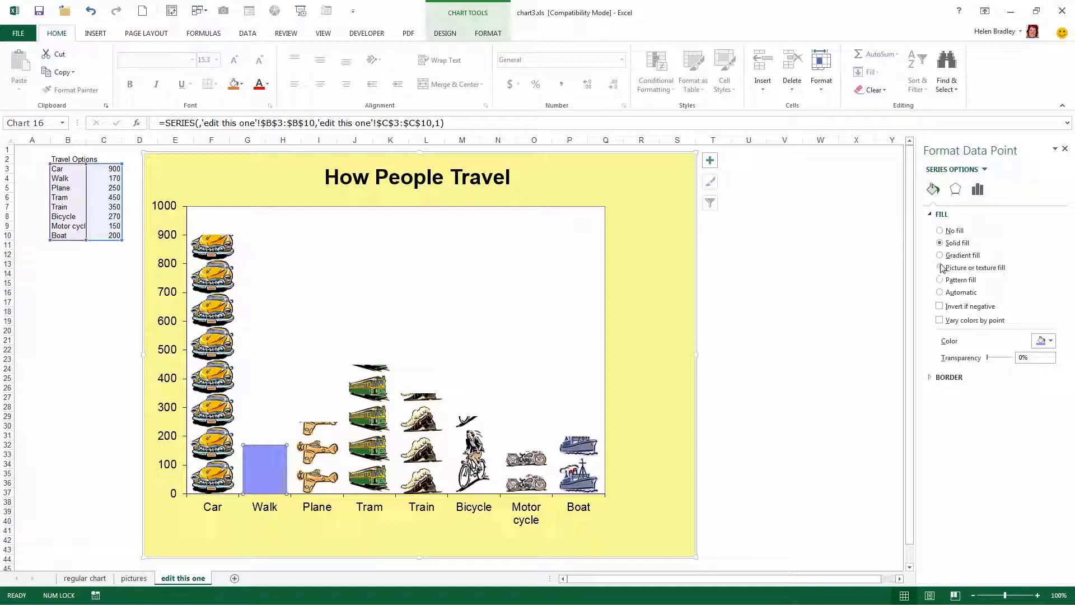
left_click(940, 268)
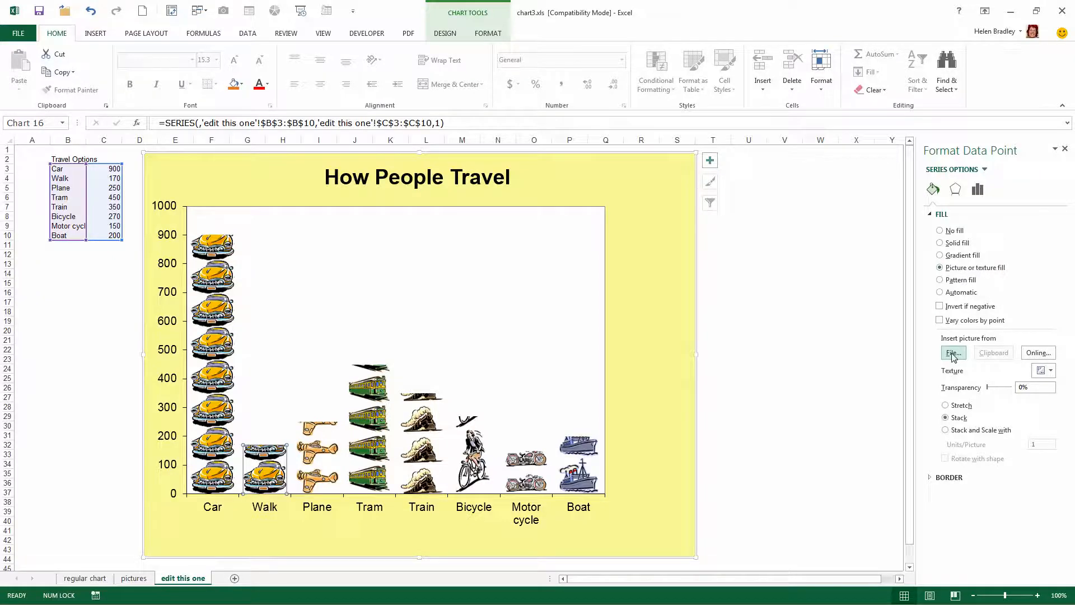
left_click(952, 353)
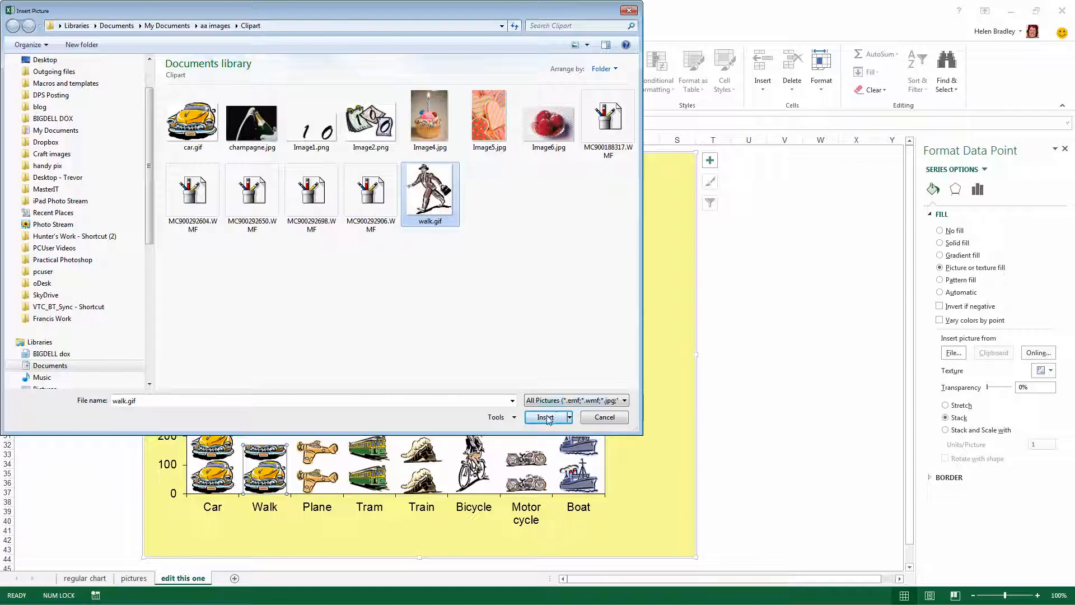
left_click(544, 416)
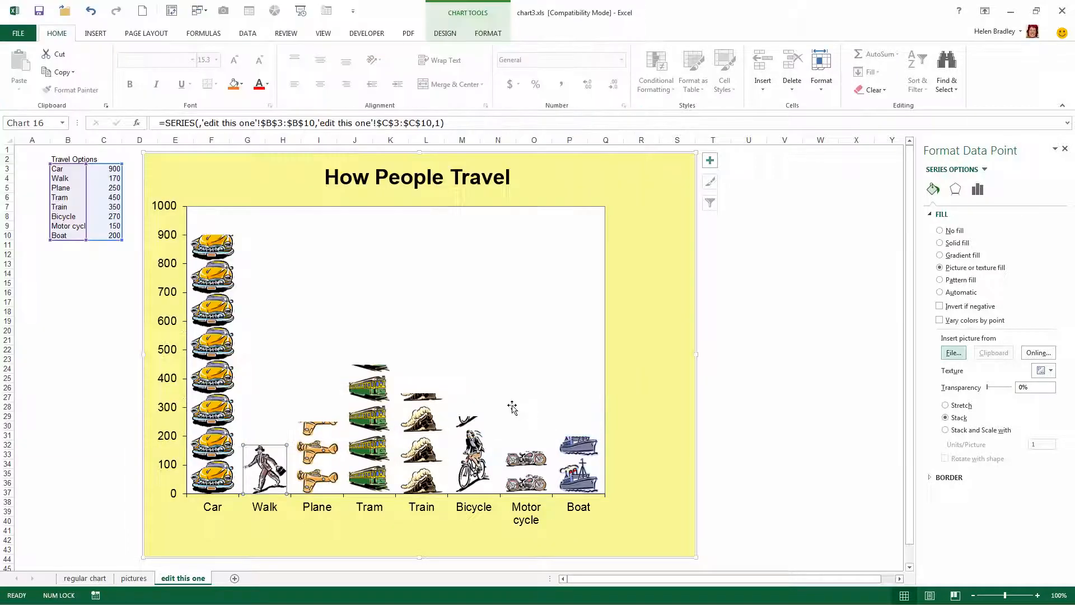
- Set the Walk column's picture to stack rather than stretch
left_click(946, 418)
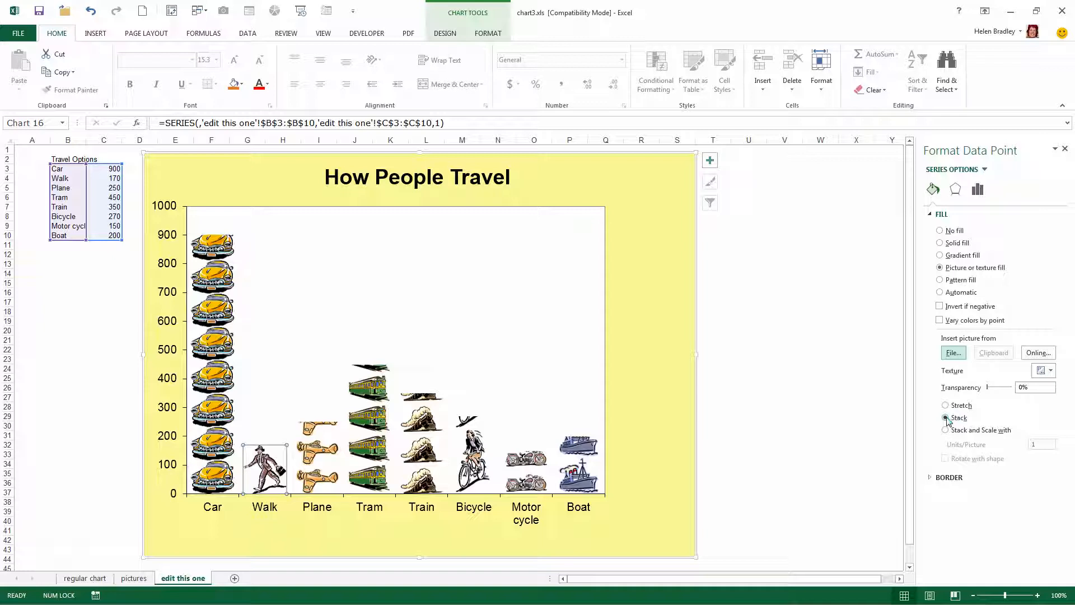
left_click(945, 404)
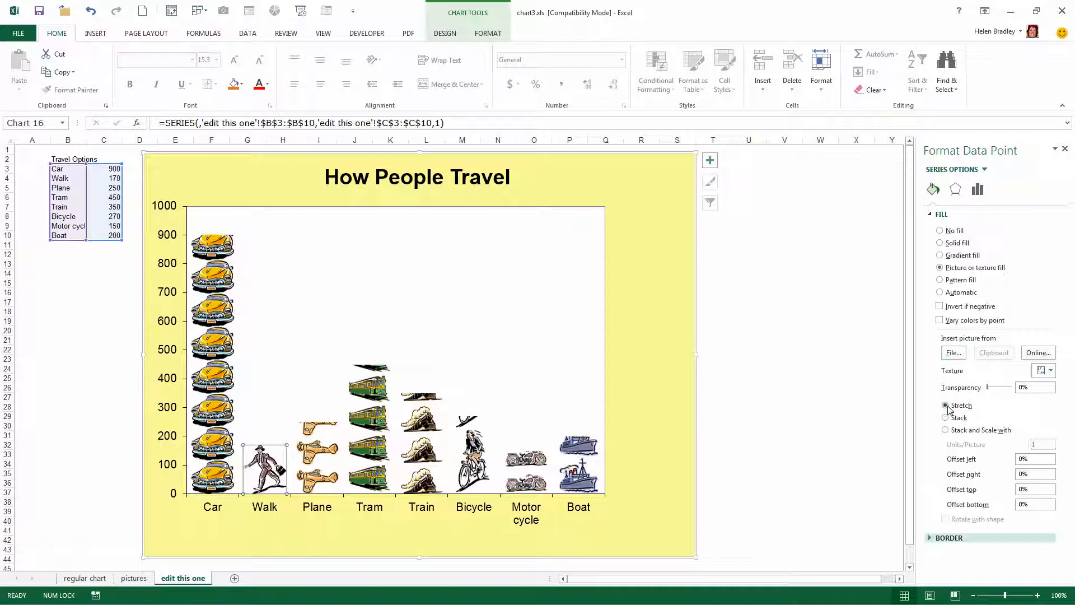
left_click(946, 418)
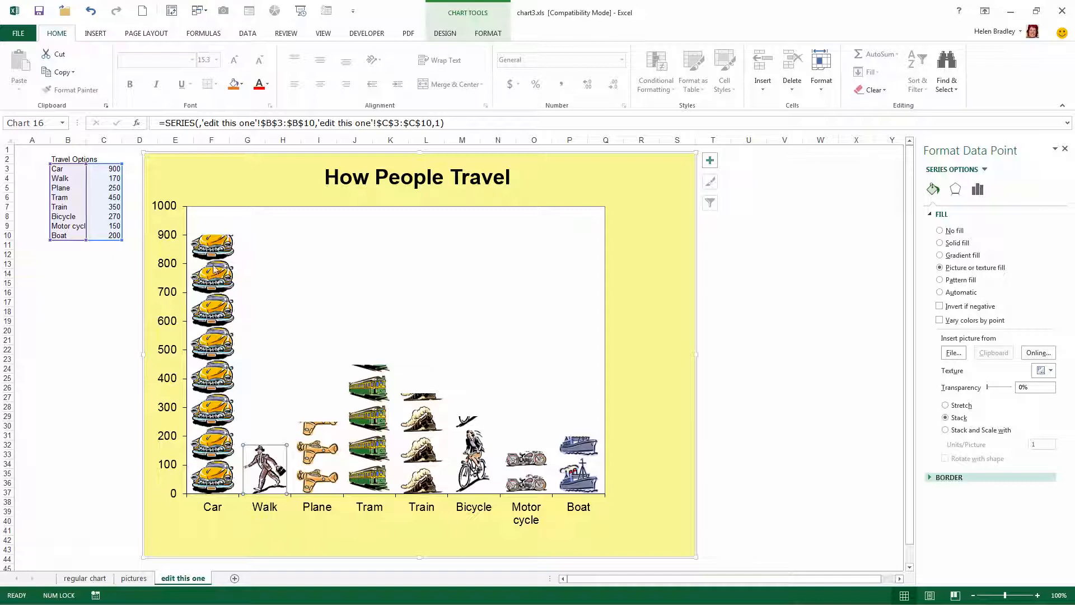
mouse_move(330, 461)
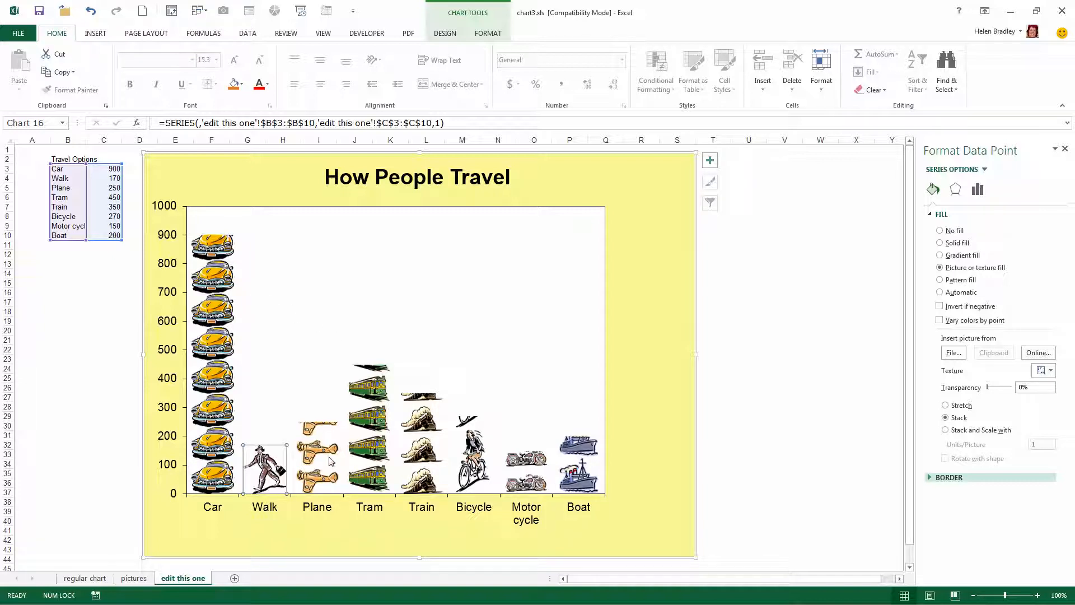
mouse_move(856, 386)
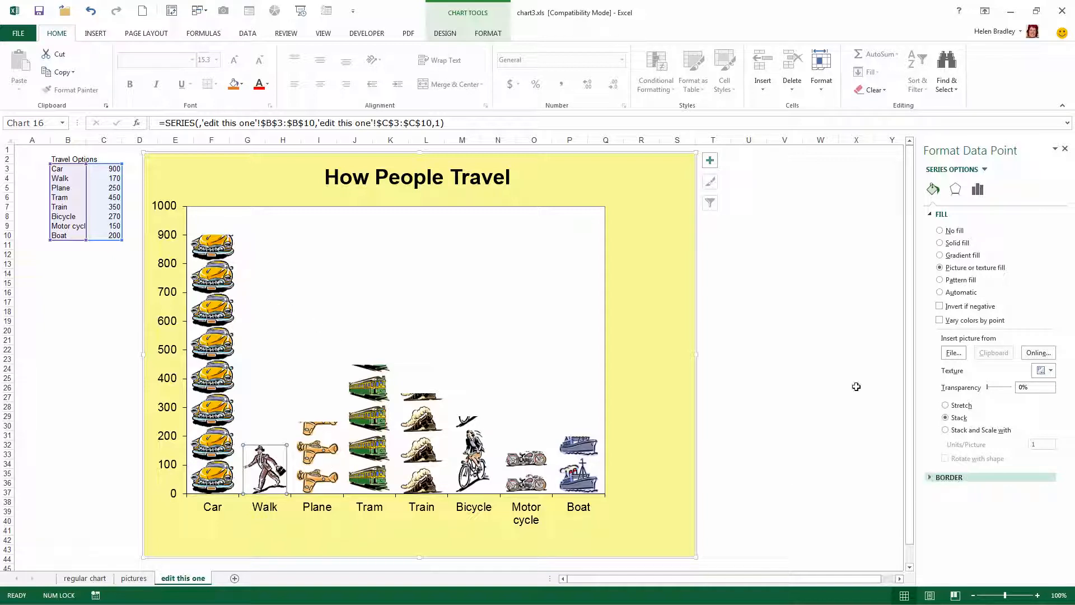